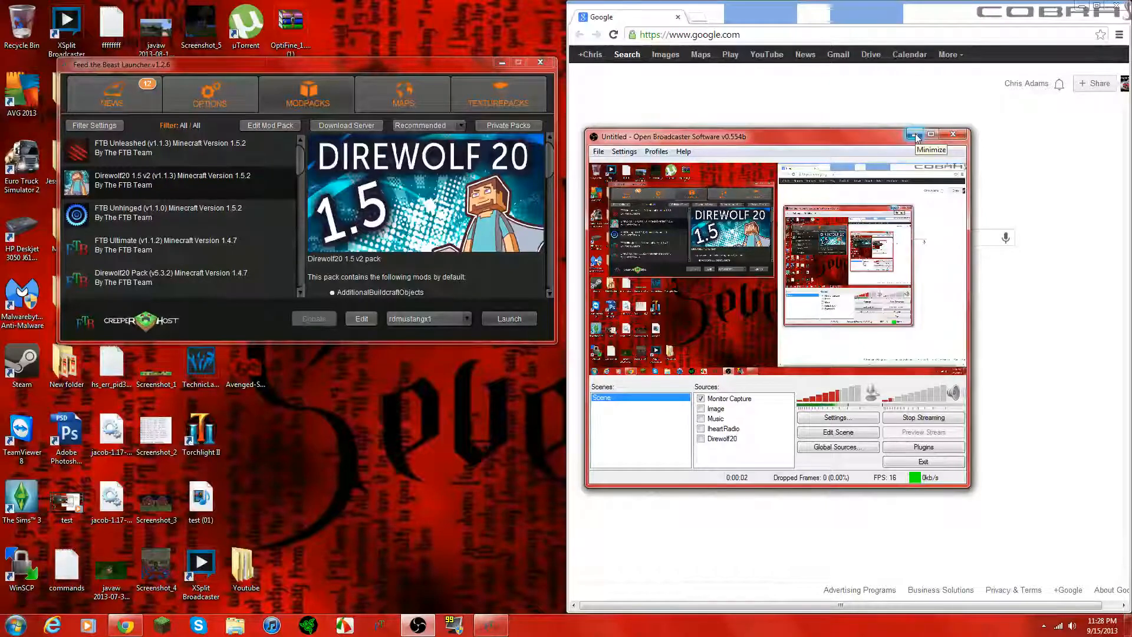
# Step: Minimize the Open Broadcaster Software window so the launcher sits beside the Google homepage
pyautogui.click(915, 135)
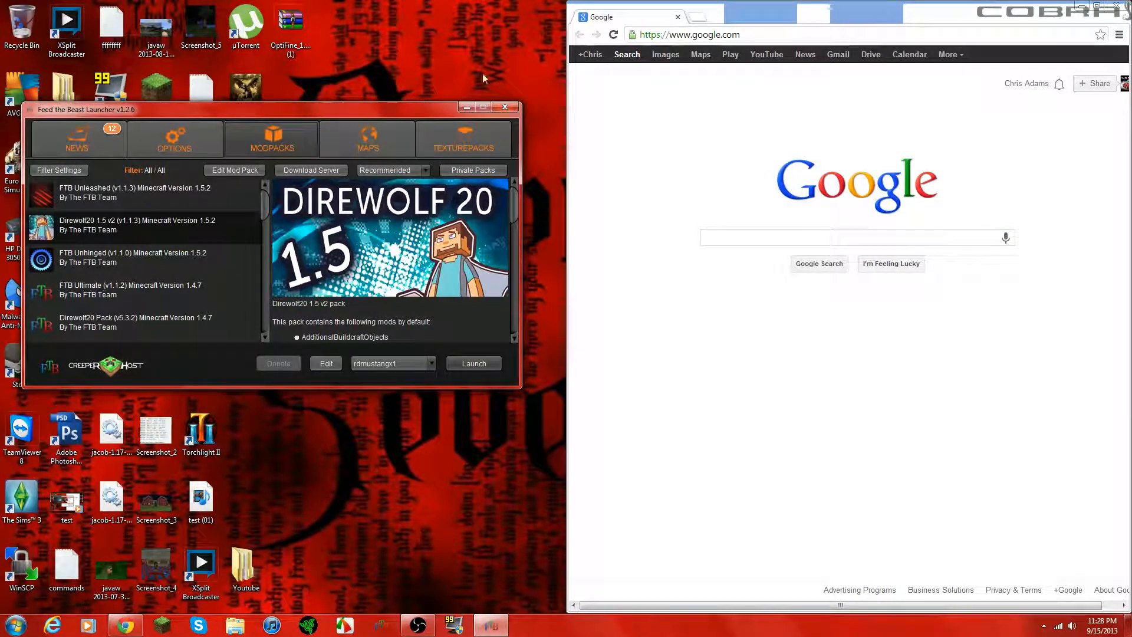
pyautogui.moveTo(768, 54)
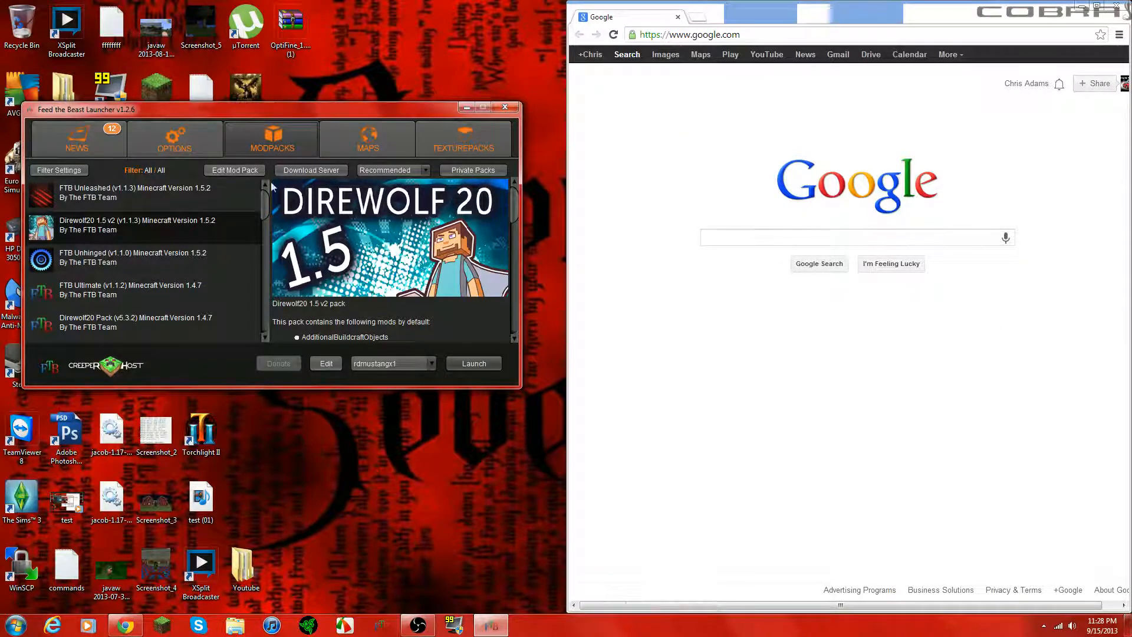
pyautogui.moveTo(303, 256)
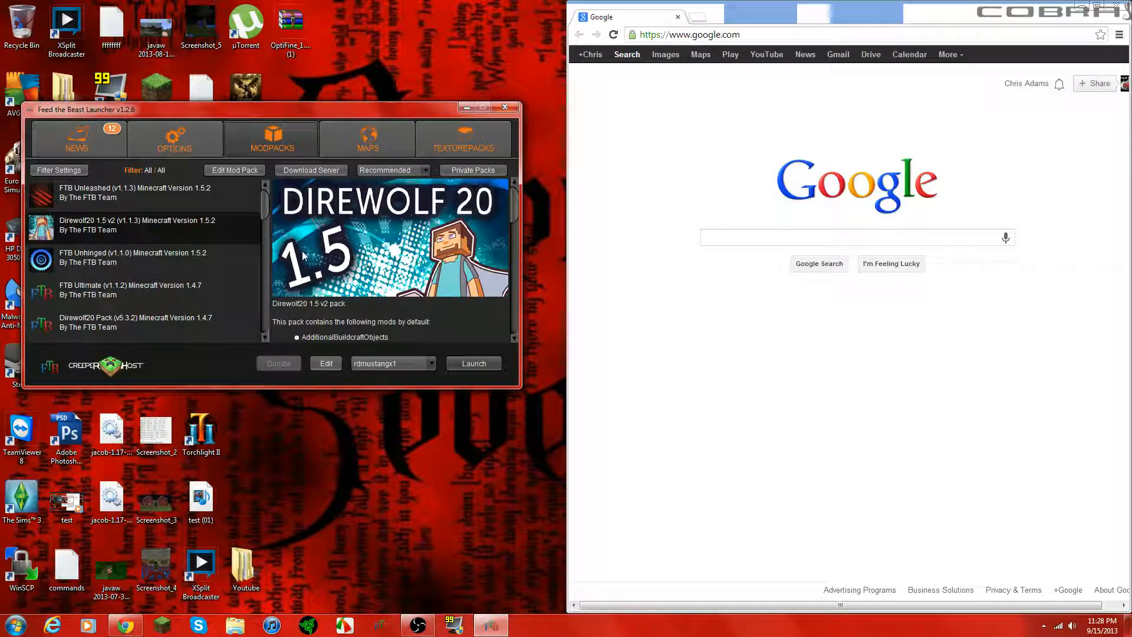
pyautogui.moveTo(338, 254)
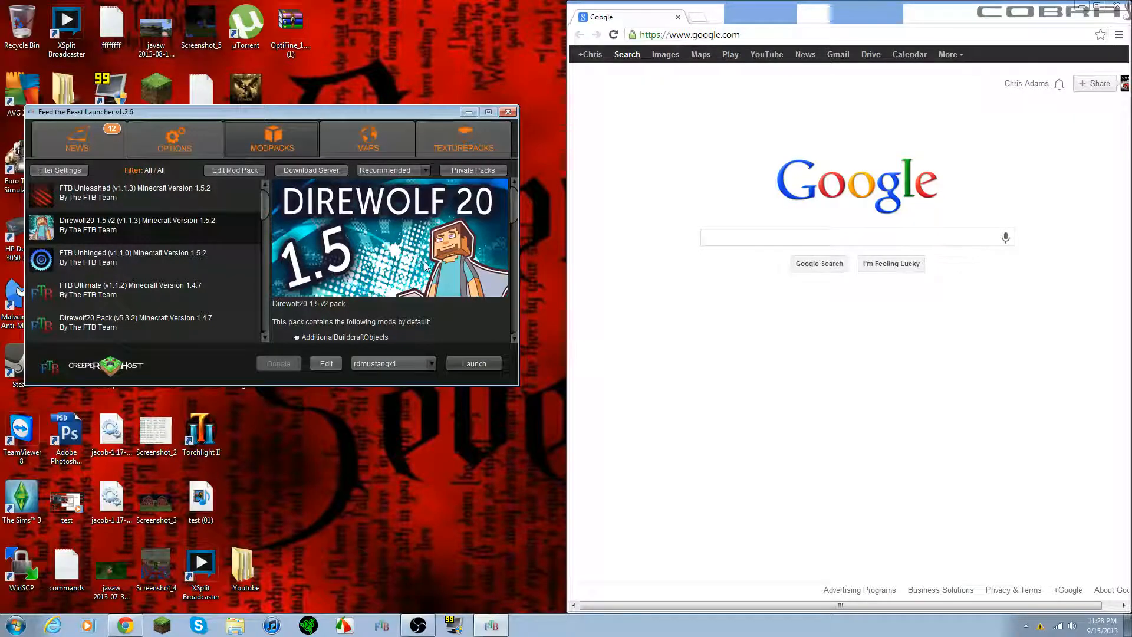
pyautogui.moveTo(247, 265)
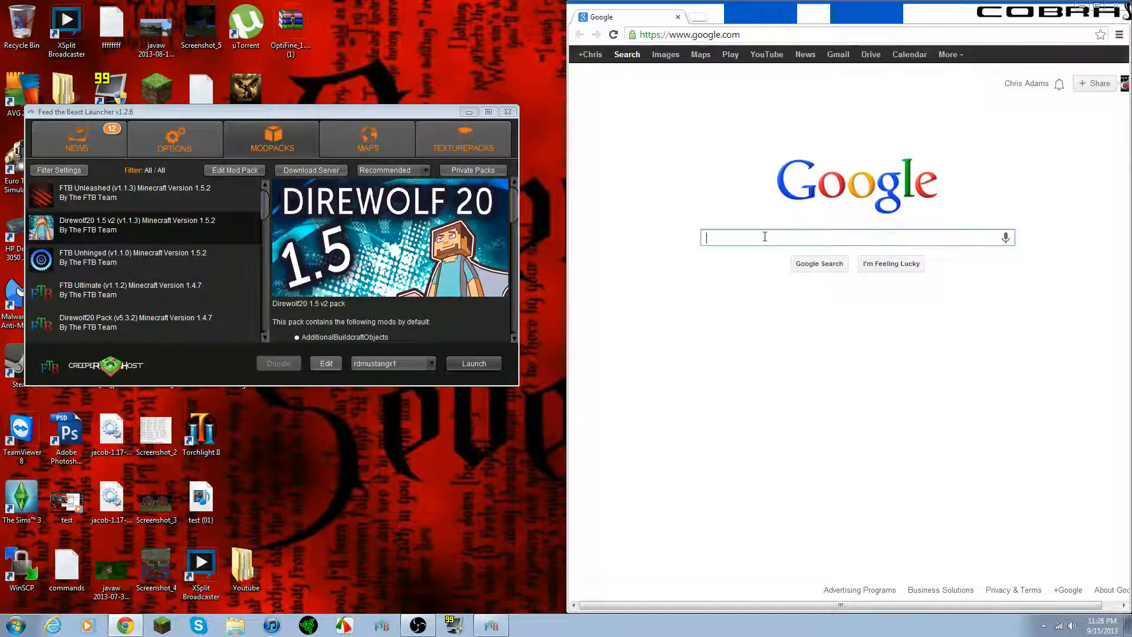
# Step: Search Google for 'opti' via the optifine suggestion and open the OptiFine Downloads result
pyautogui.write('opti')
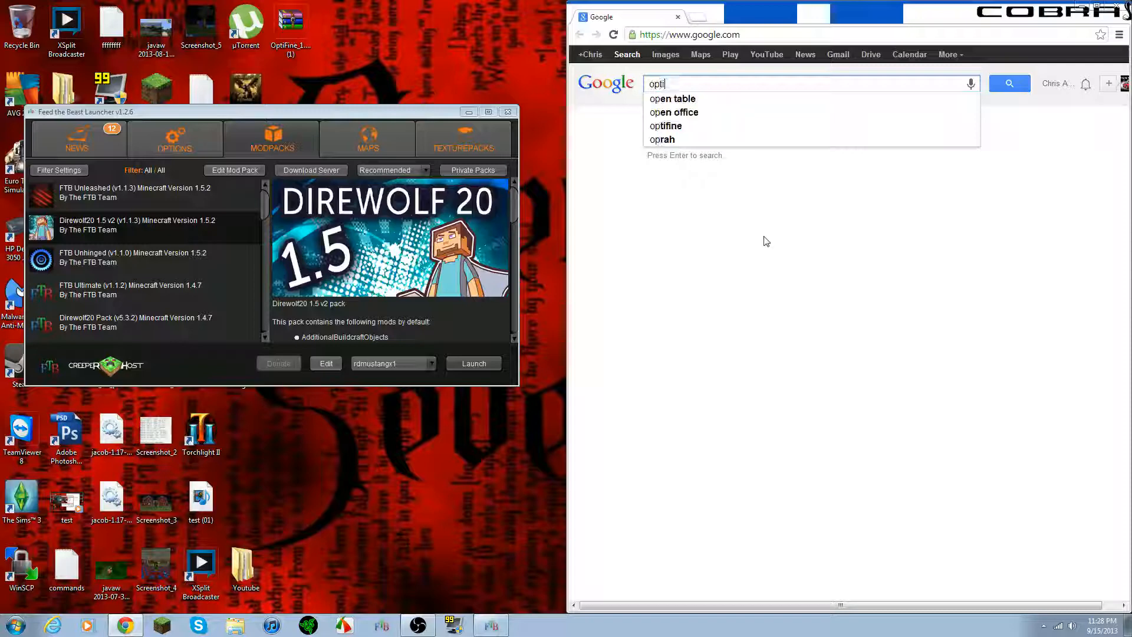
pyautogui.click(665, 126)
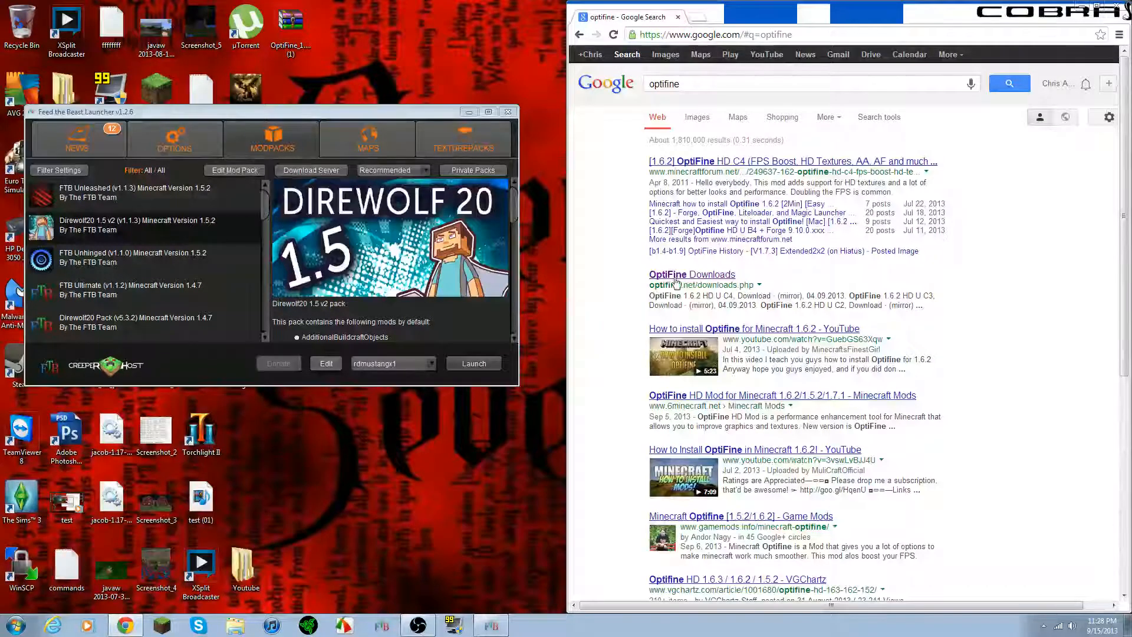
pyautogui.moveTo(647, 289)
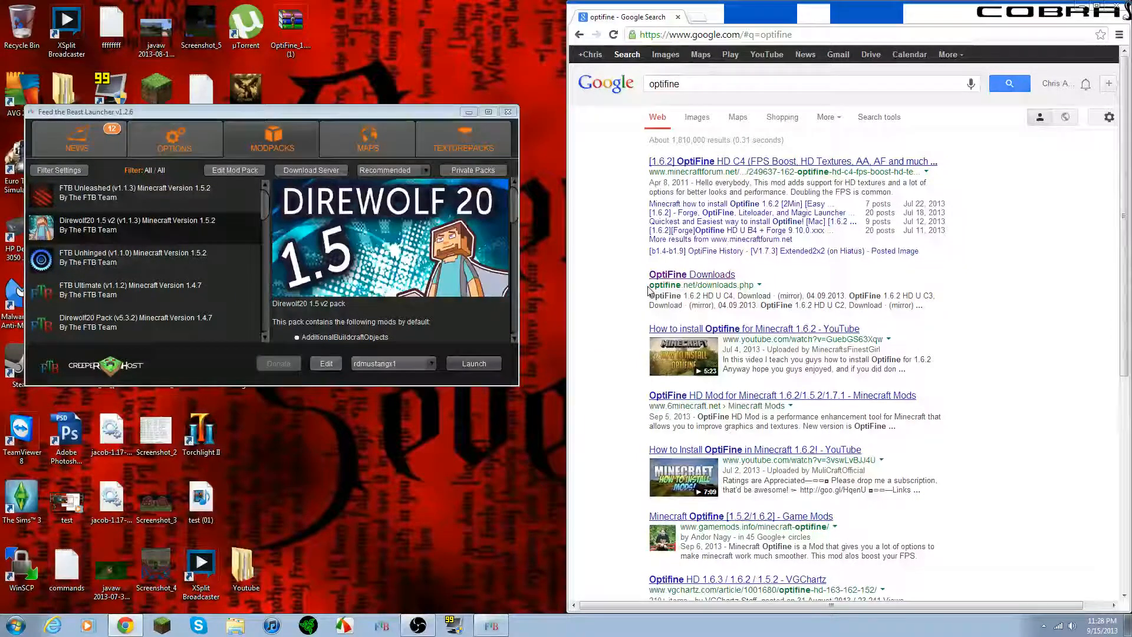
pyautogui.moveTo(690, 278)
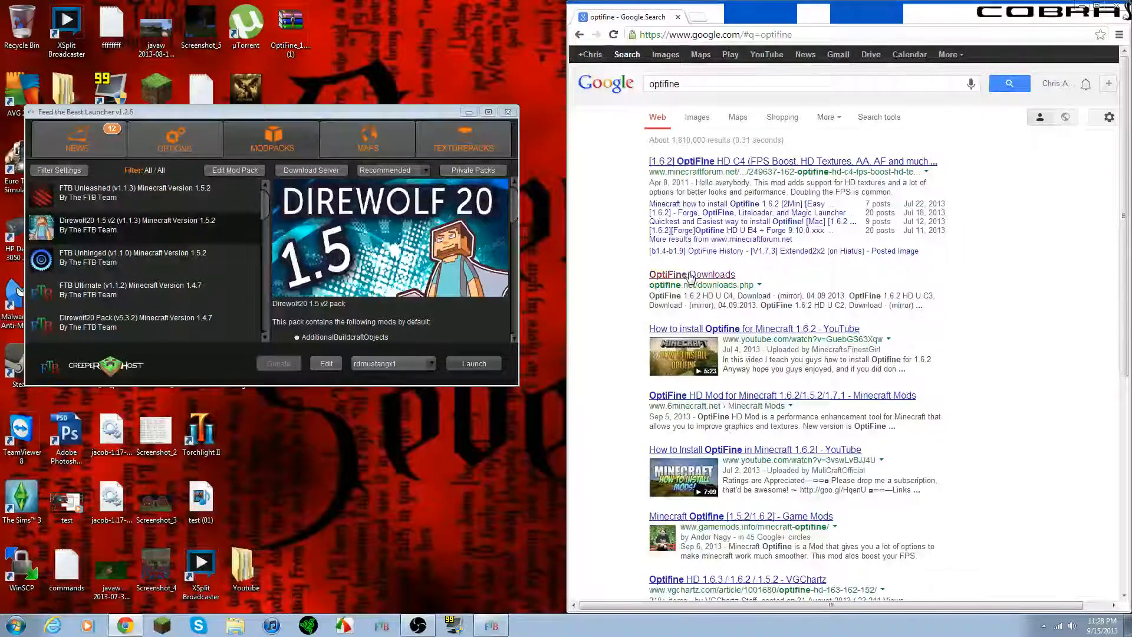
pyautogui.click(691, 275)
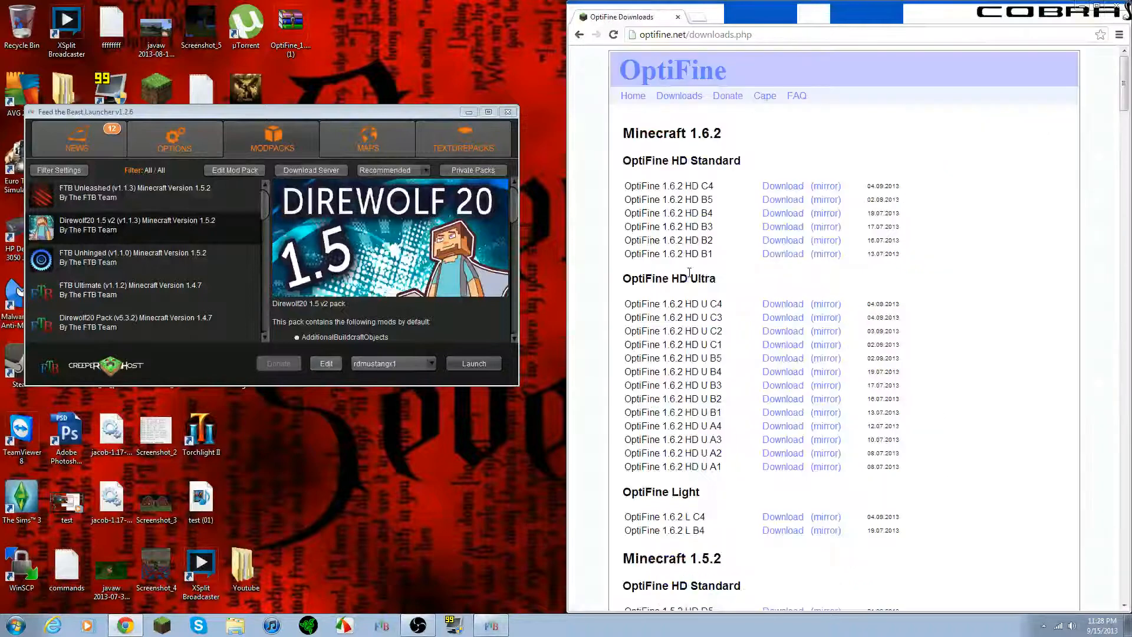
pyautogui.moveTo(960, 262)
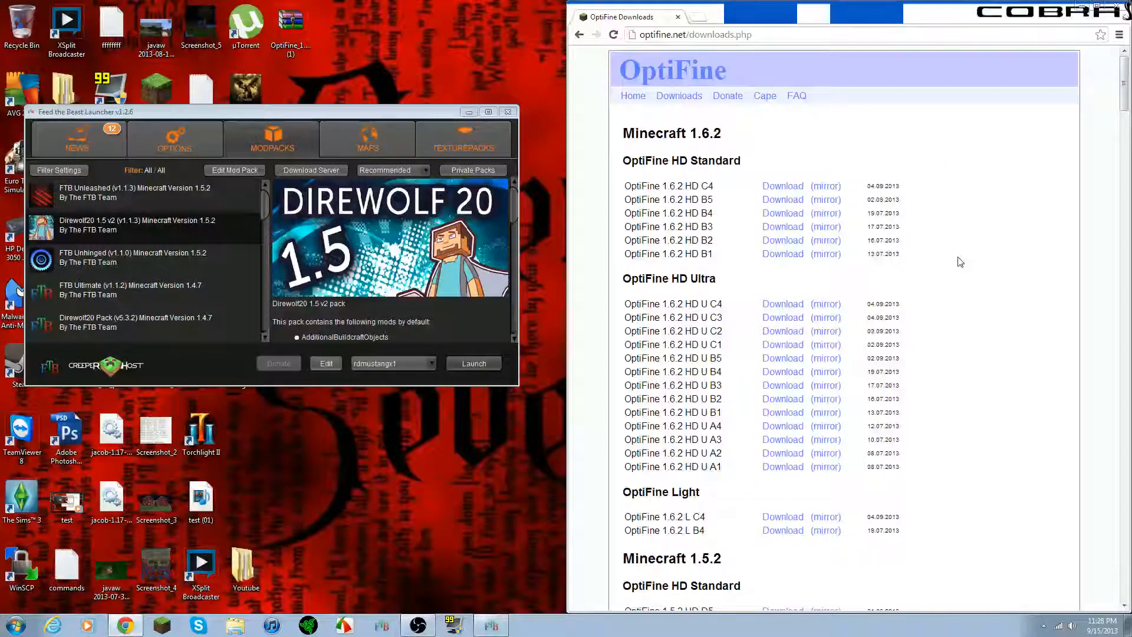
# Step: Under Minecraft 1.5.2 OptiFine HD Standard, choose Download for OptiFine 1.5.2 HD D5
pyautogui.scroll(-3)
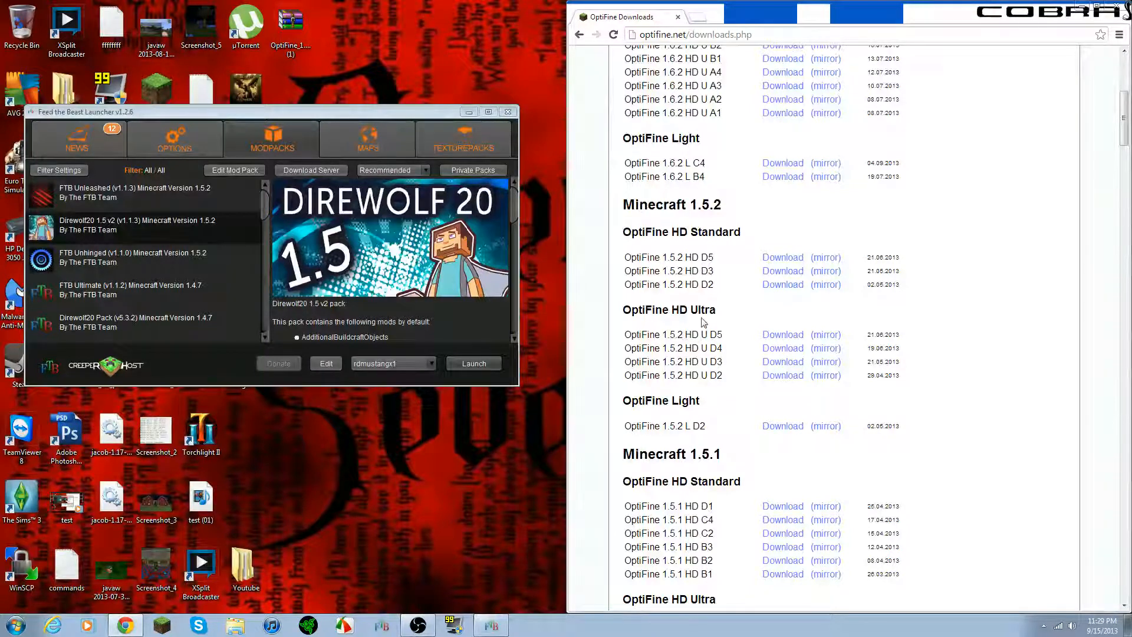
pyautogui.moveTo(783, 258)
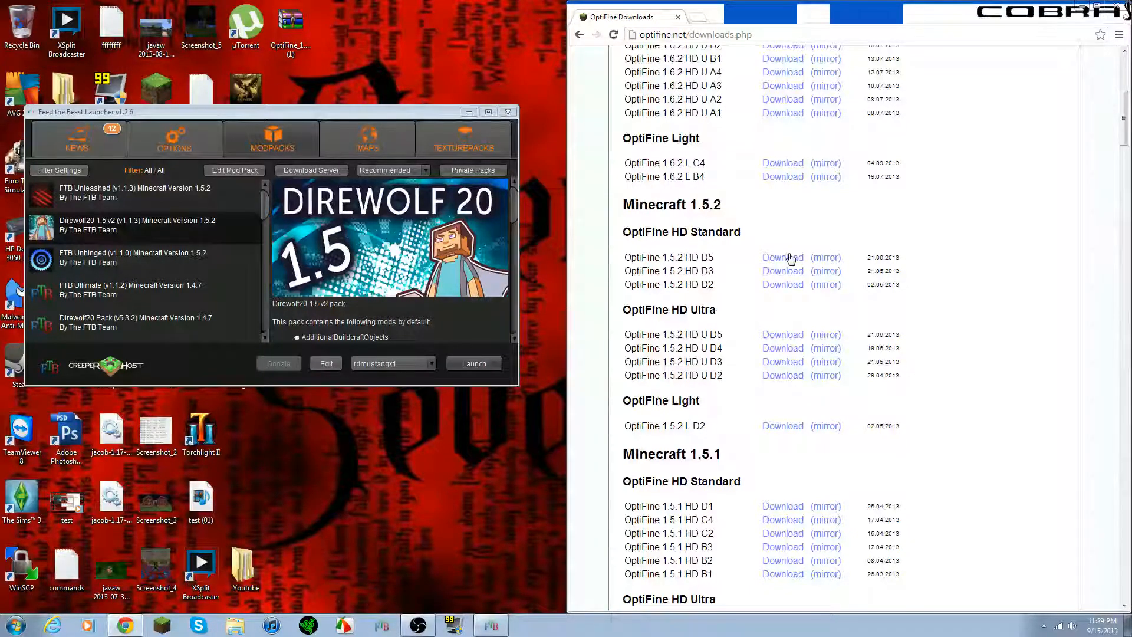
pyautogui.click(783, 257)
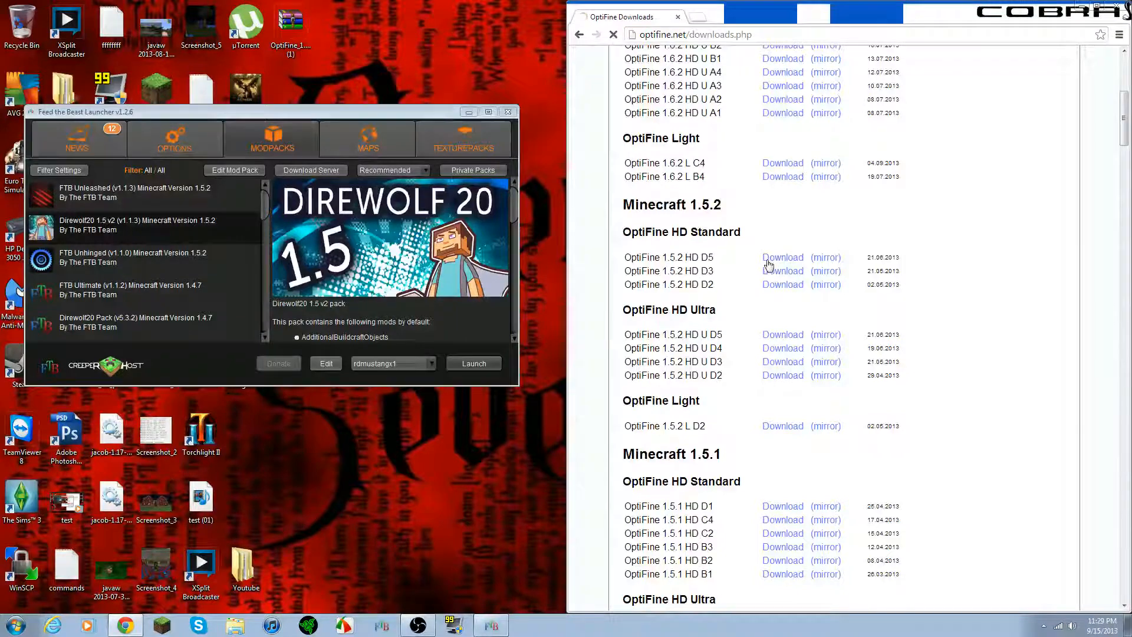
pyautogui.click(782, 257)
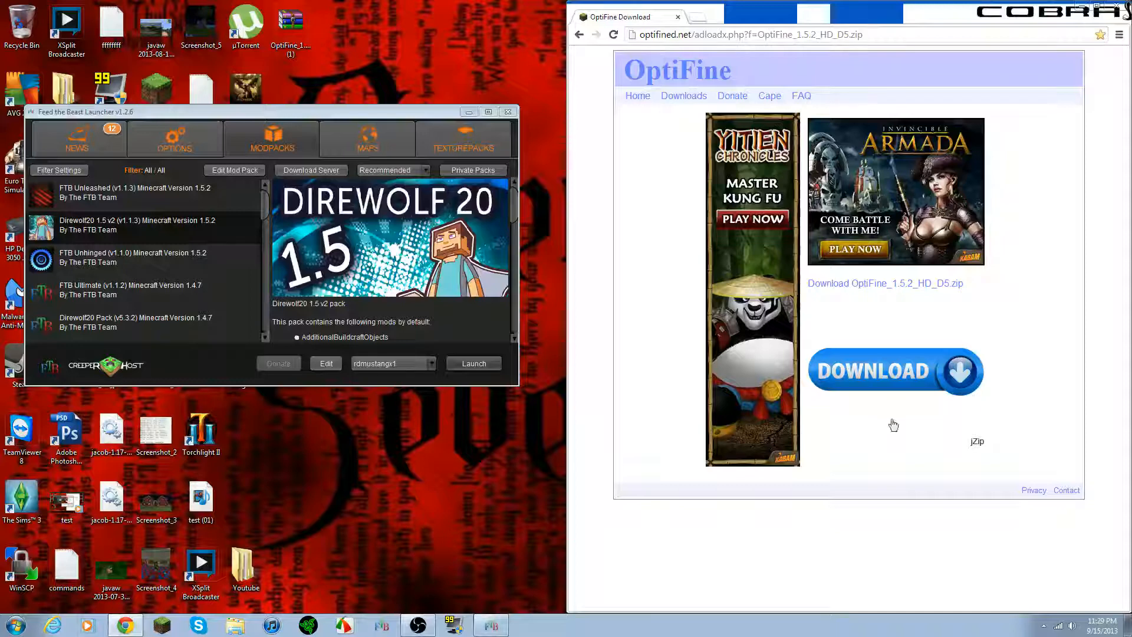
# Step: Download OptiFine_1.5.2_HD_D5.zip from the text link, then bring up the Direwolf20 pack's mod editor
pyautogui.click(895, 372)
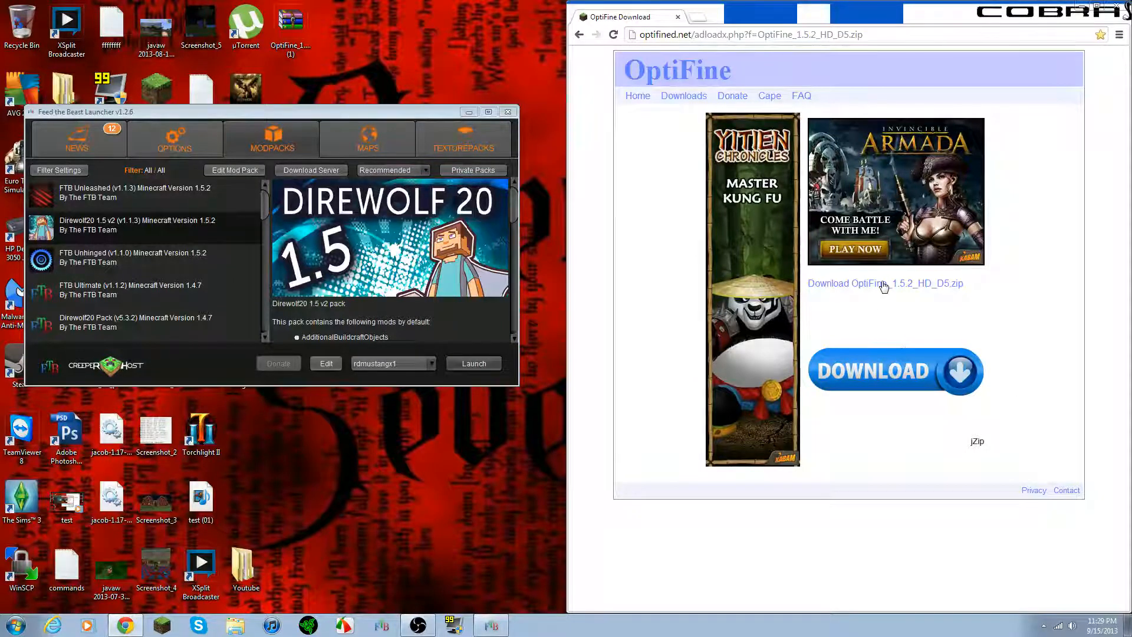
pyautogui.moveTo(807, 289)
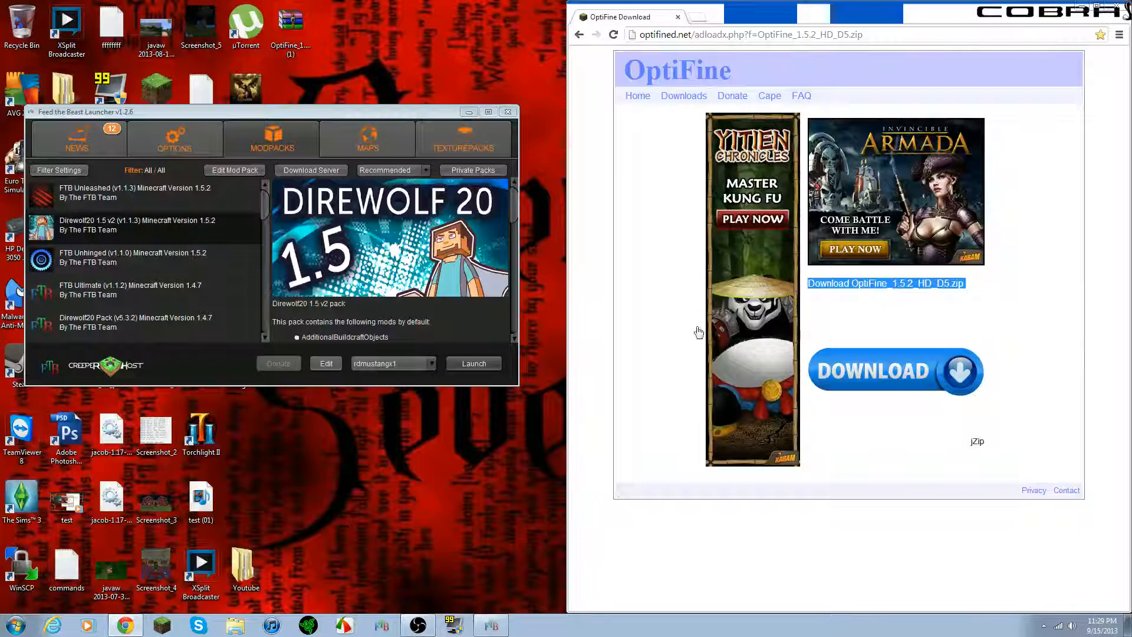
pyautogui.click(893, 371)
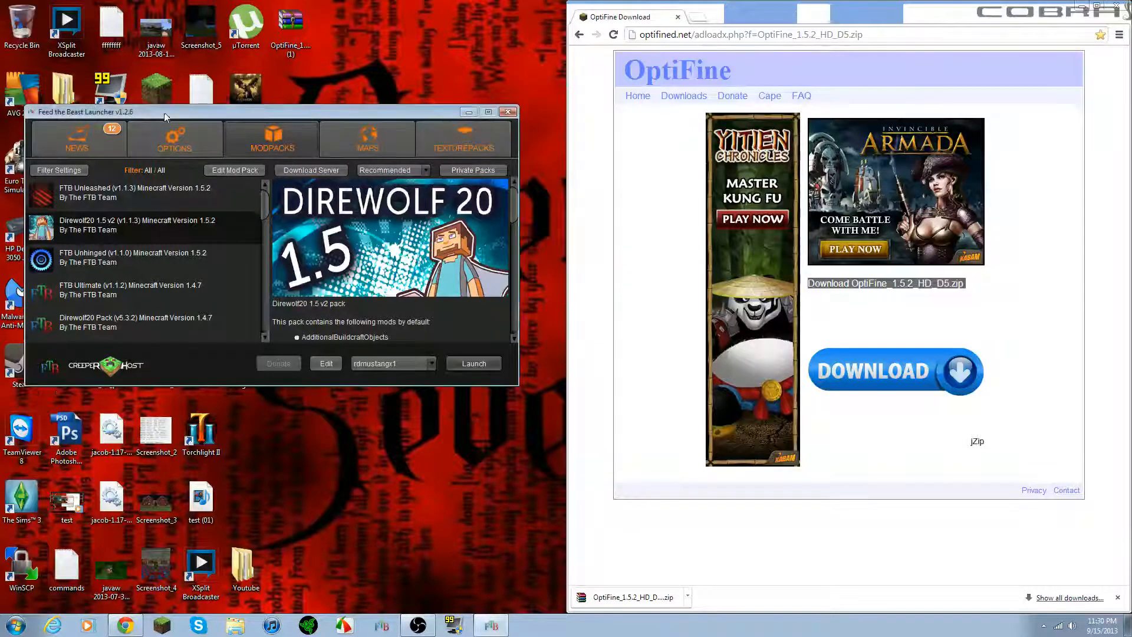
pyautogui.click(325, 363)
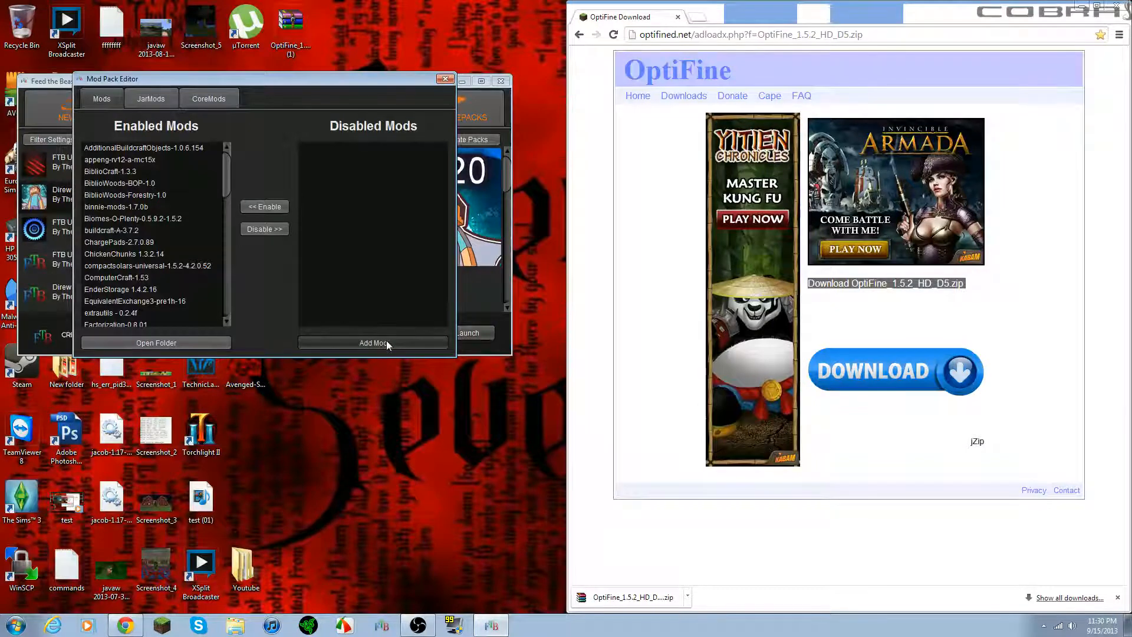
pyautogui.moveTo(381, 276)
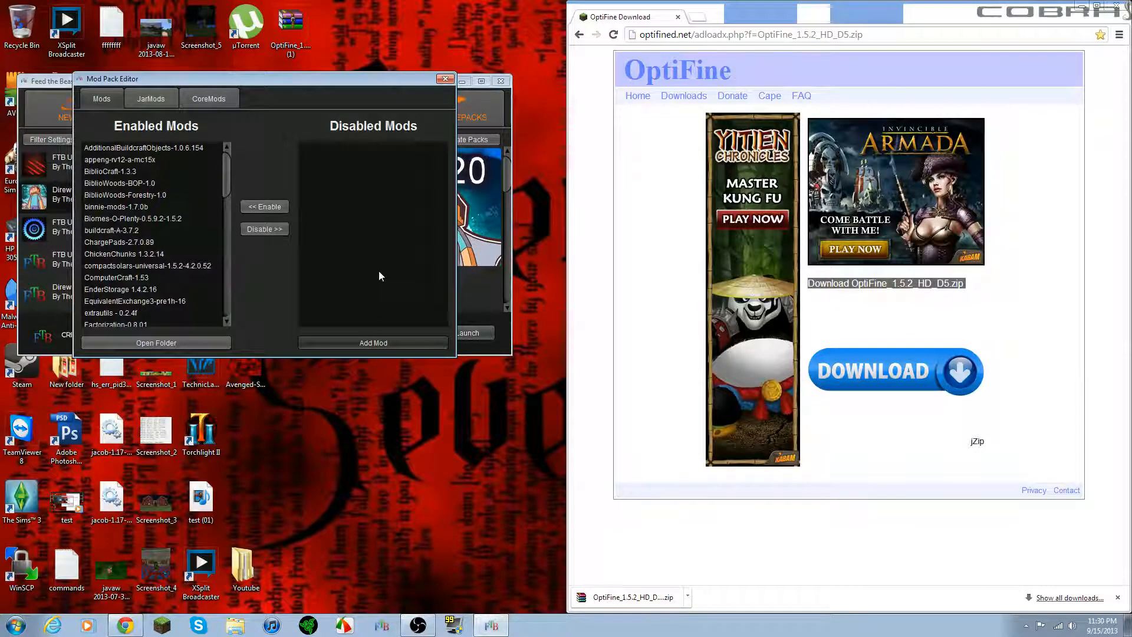
# Step: Add OptiFine_1.5.2_HD_D5 (1).zip from the Desktop to the pack's enabled Mods list
pyautogui.click(374, 342)
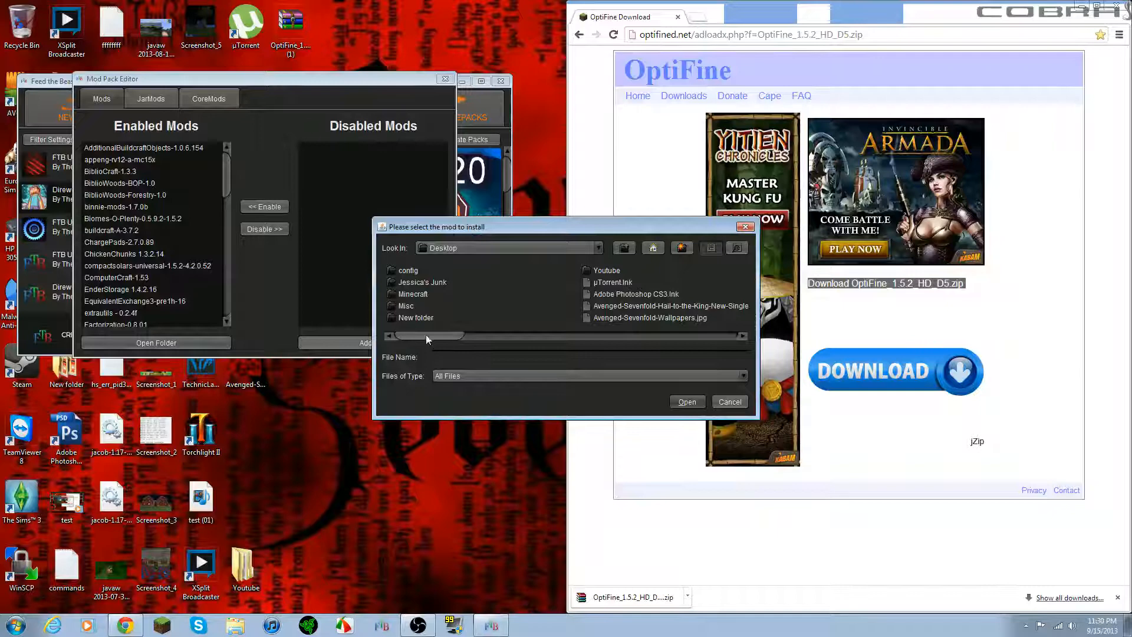
pyautogui.hscroll(3)
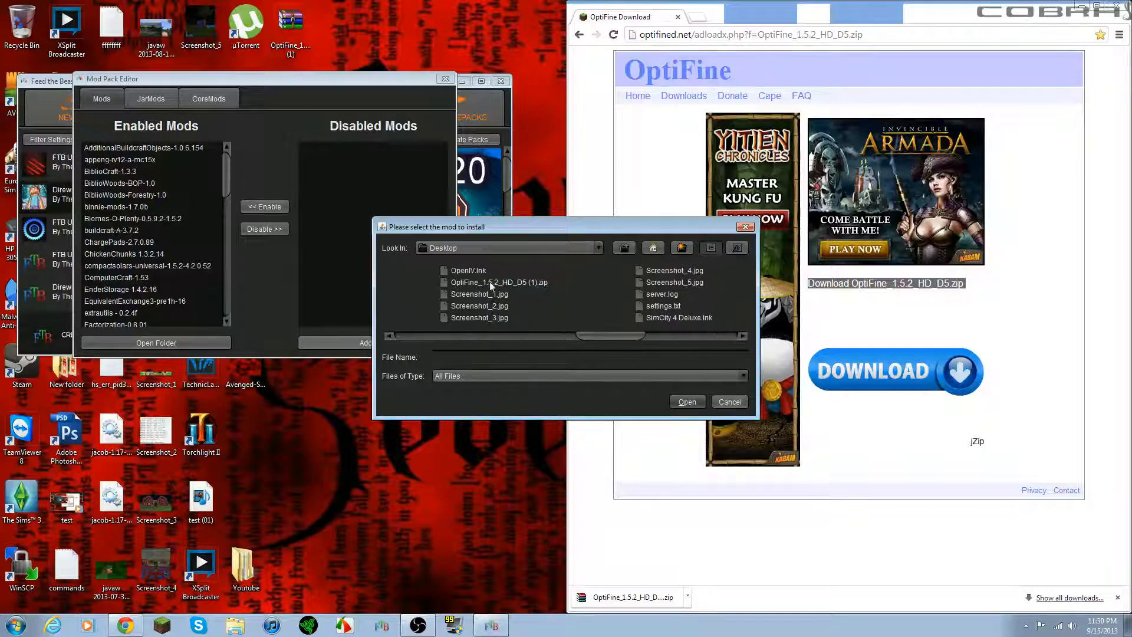
pyautogui.click(497, 282)
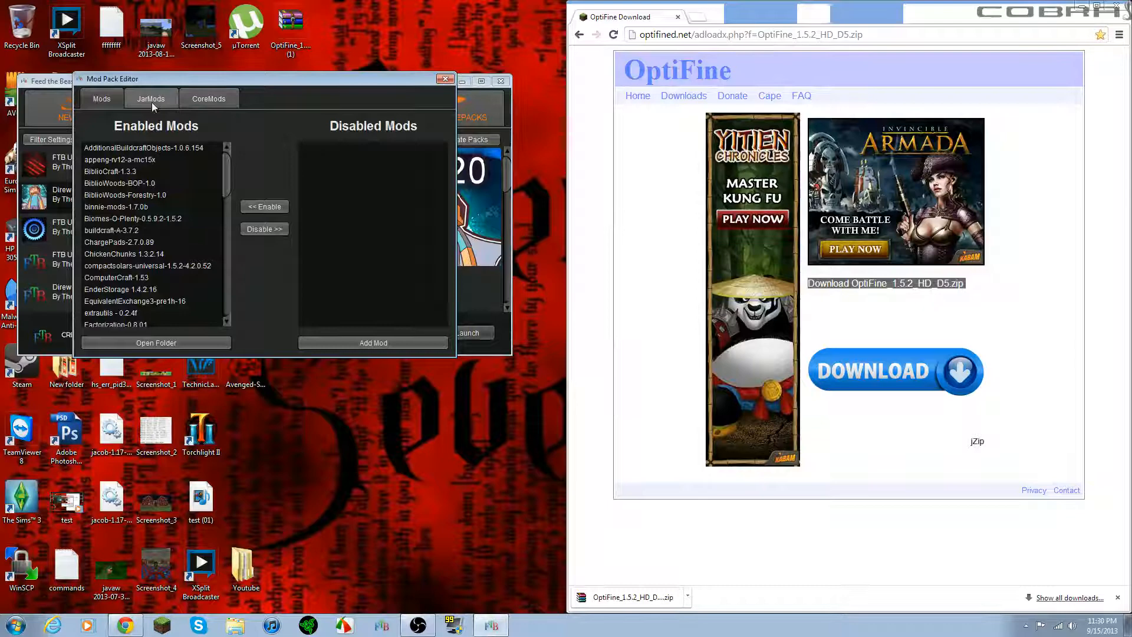
# Step: Add the OptiFine zip from the Desktop to the JarMods list beside MinecraftForge and close the editor
pyautogui.click(150, 97)
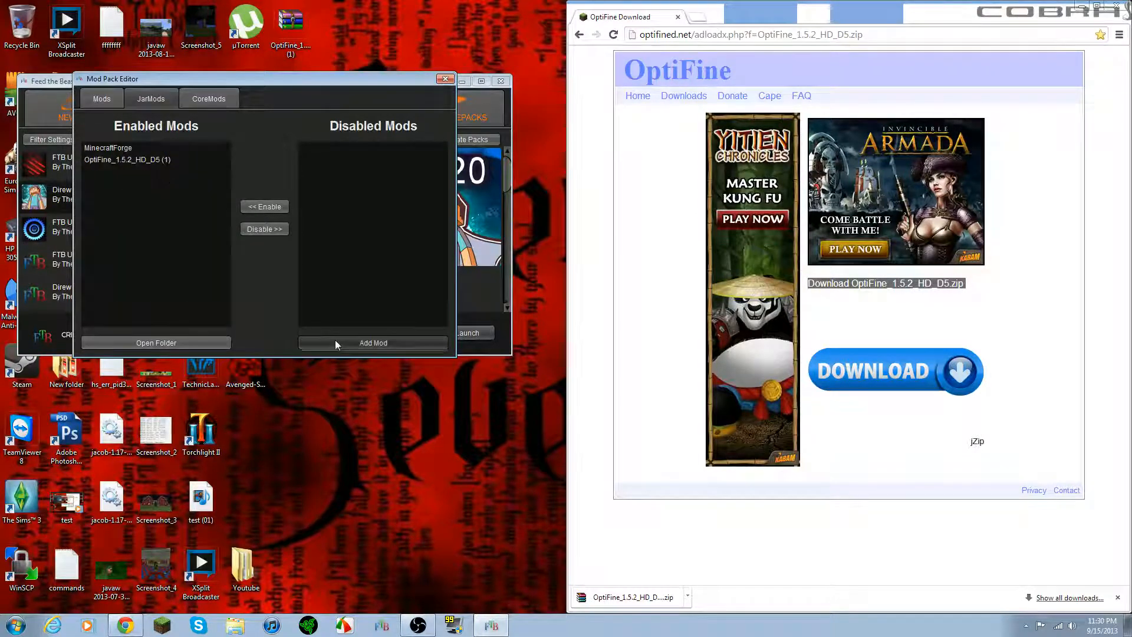
pyautogui.click(373, 342)
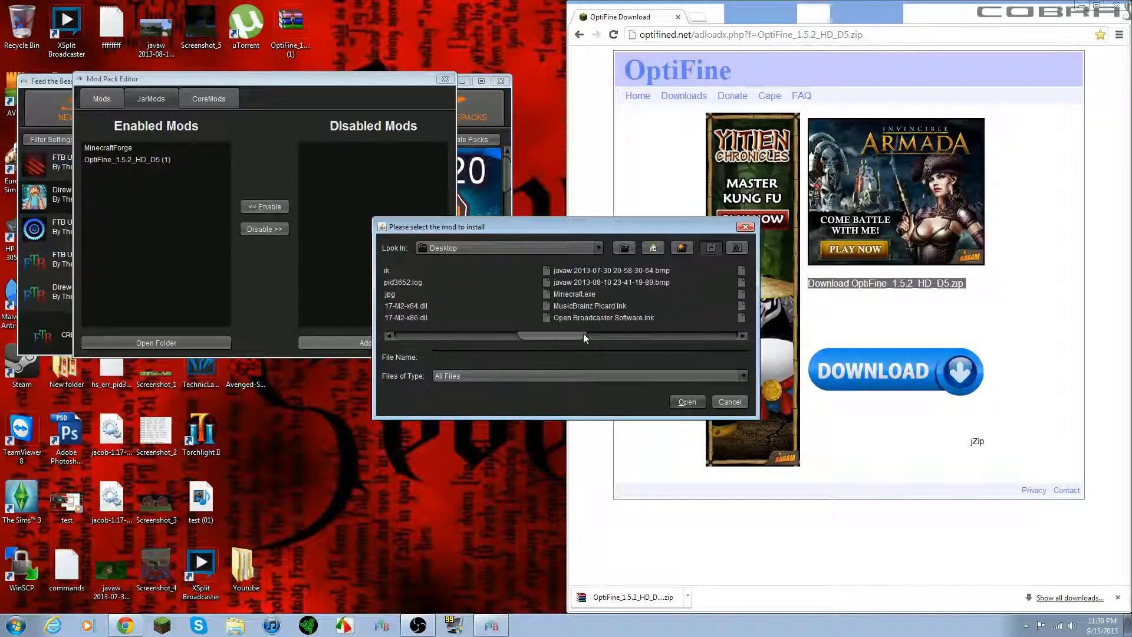
pyautogui.hscroll(3)
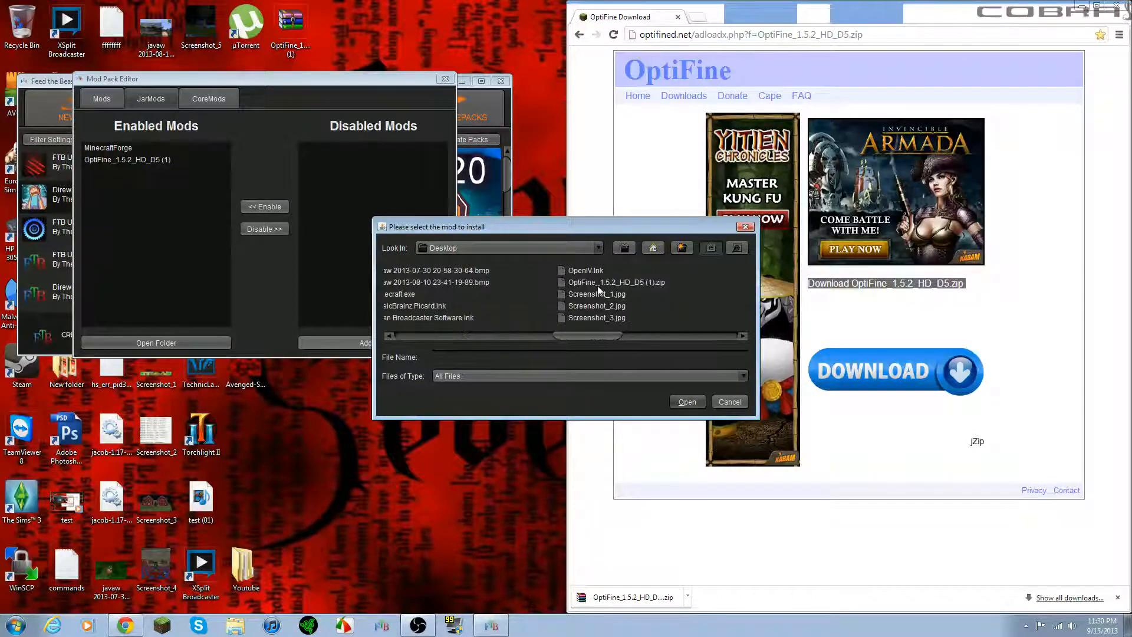
pyautogui.click(615, 282)
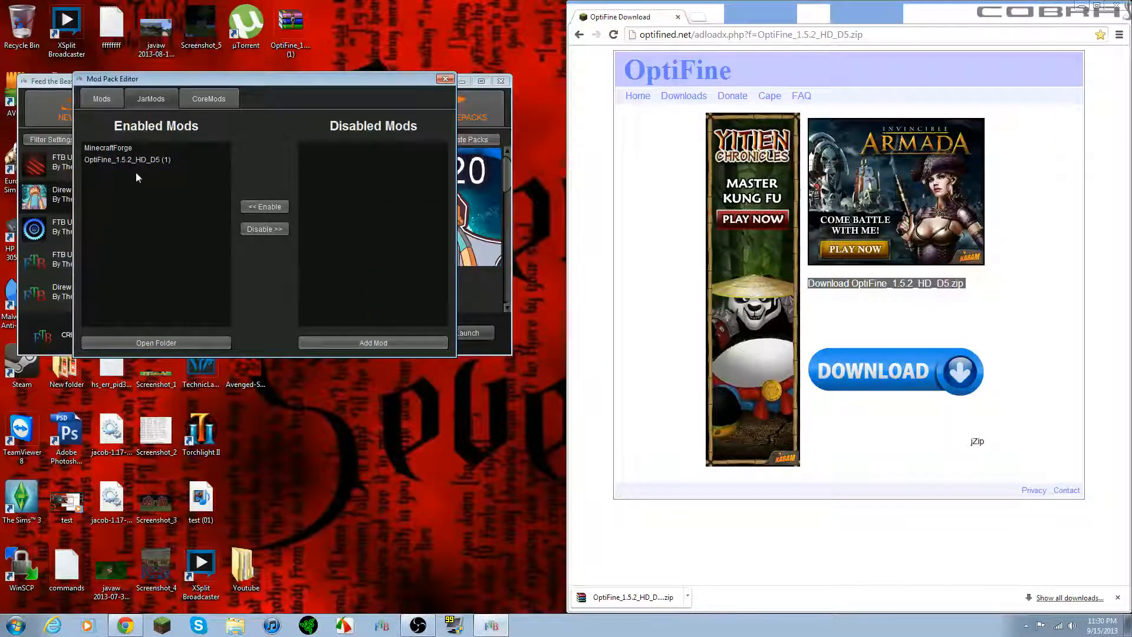
pyautogui.click(446, 79)
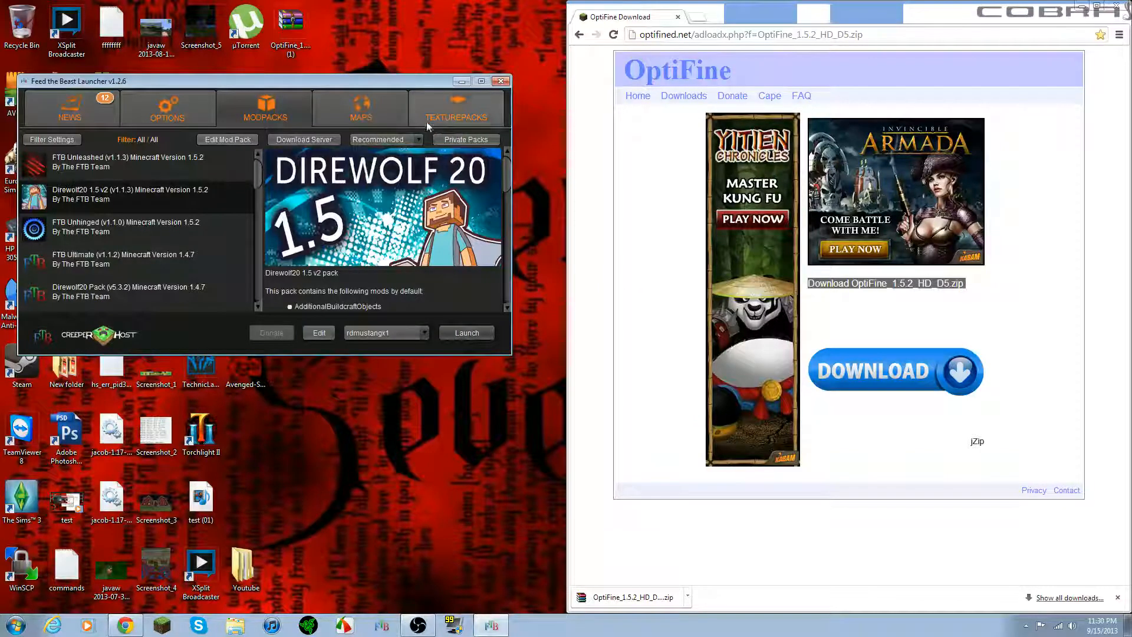
pyautogui.moveTo(450, 361)
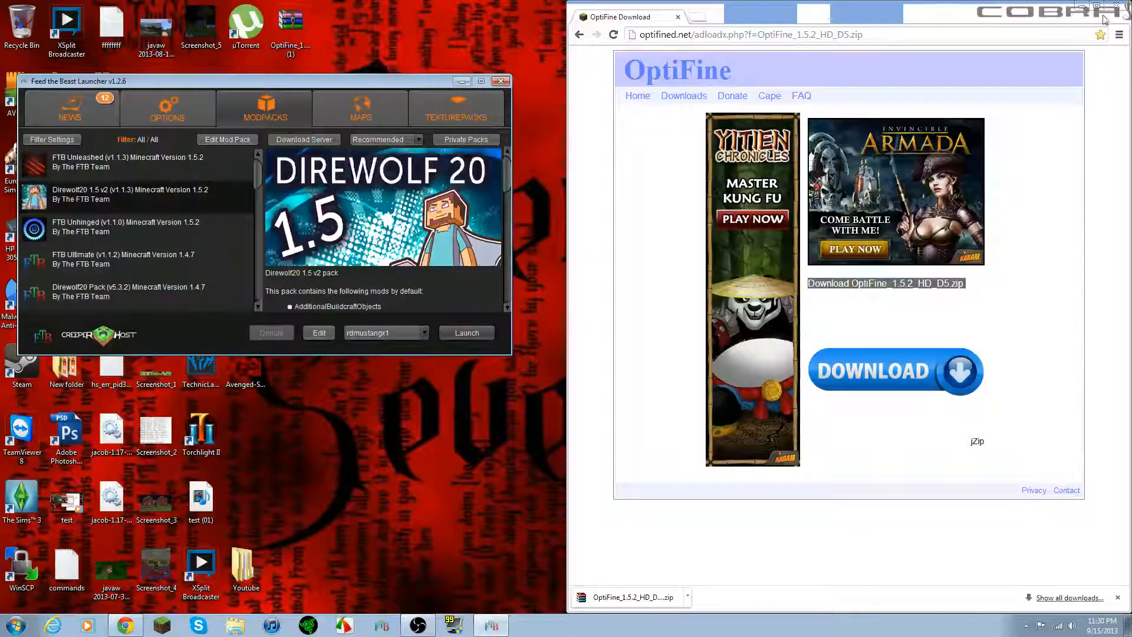
pyautogui.moveTo(1092, 9)
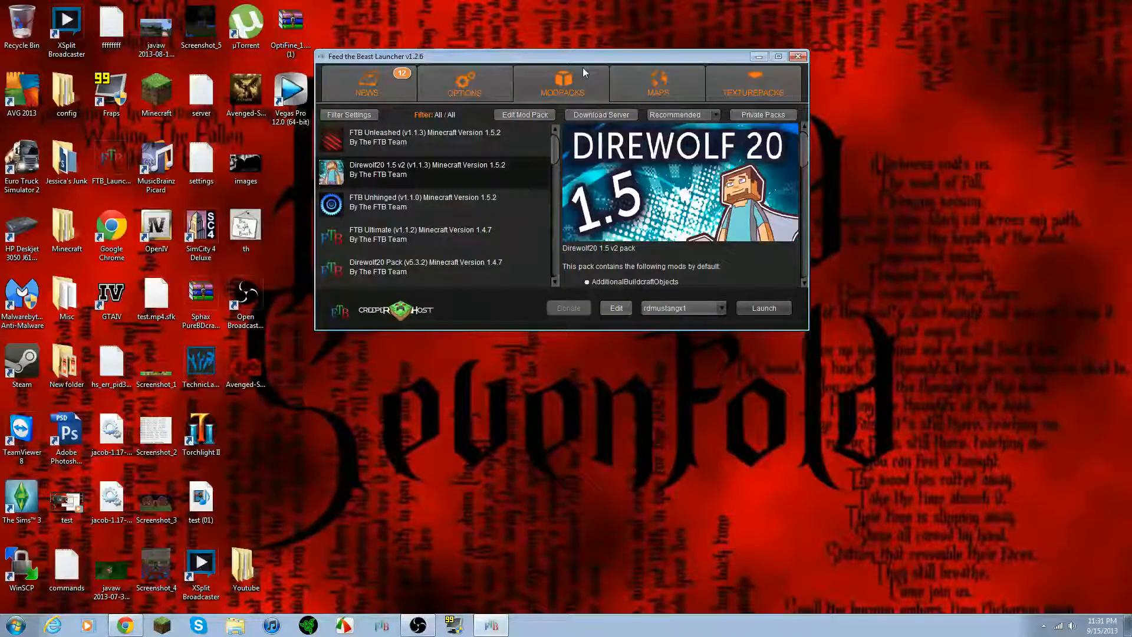
pyautogui.moveTo(401, 106)
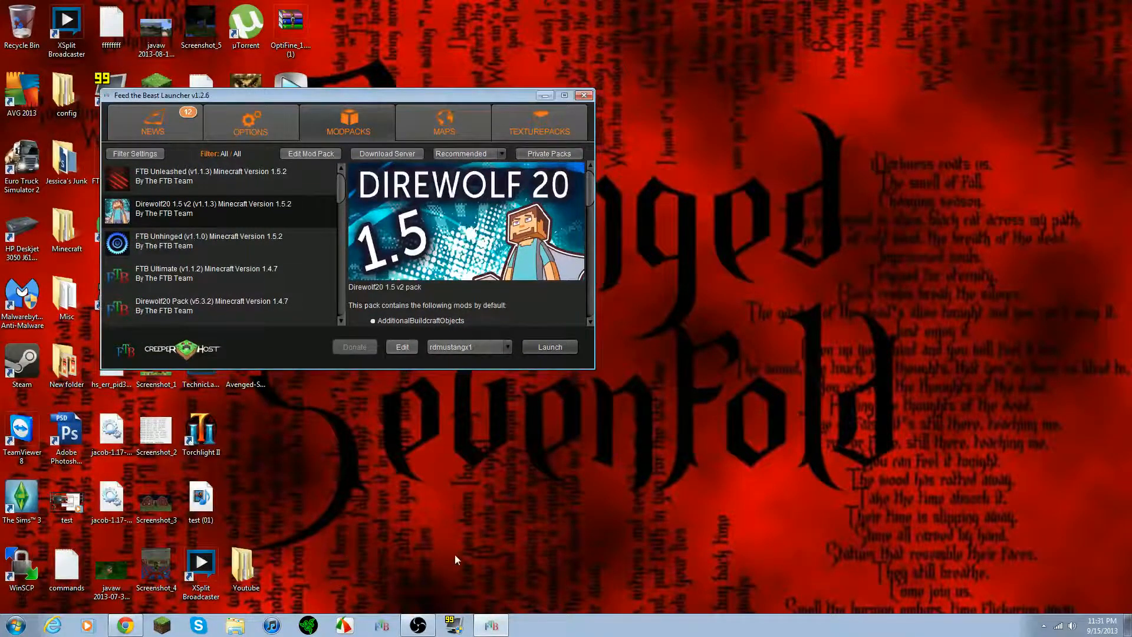
pyautogui.moveTo(646, 397)
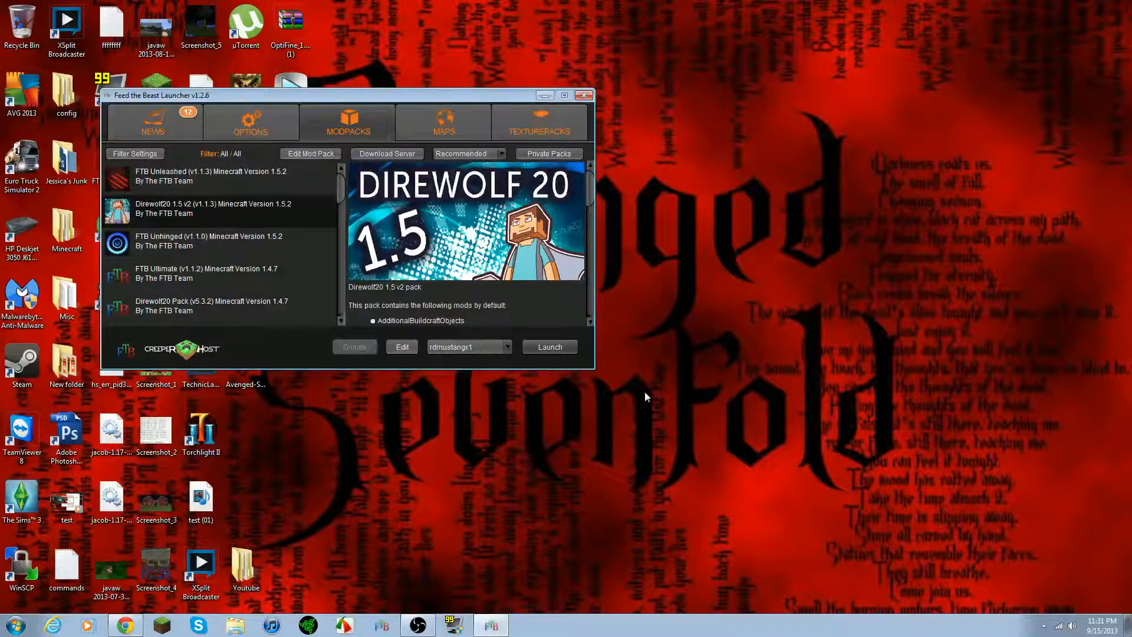
pyautogui.moveTo(363, 388)
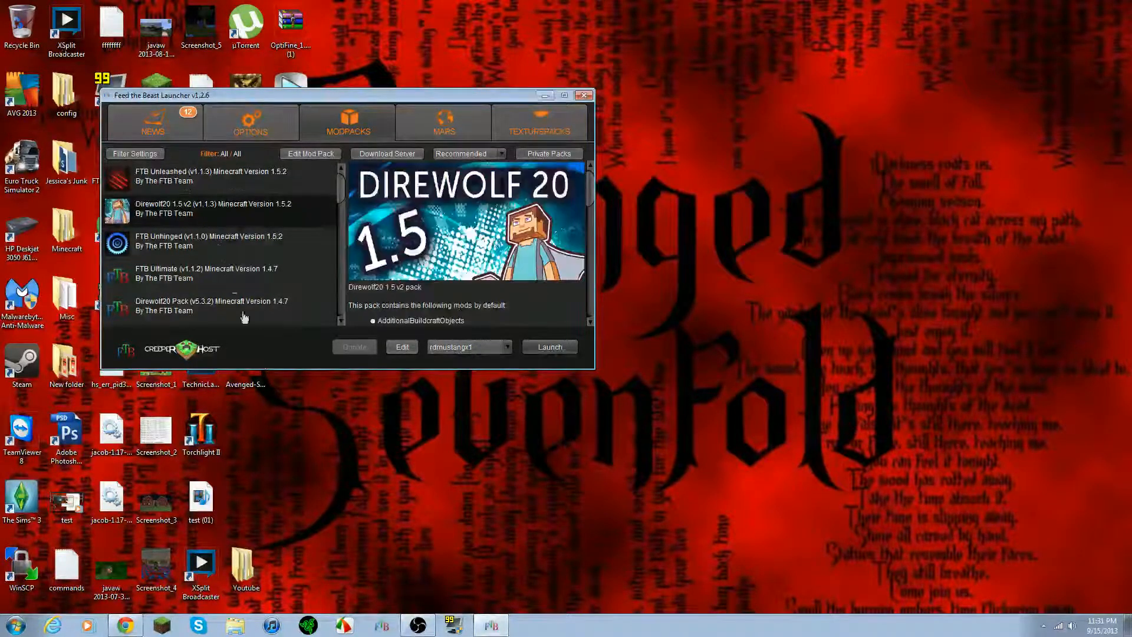
pyautogui.click(209, 175)
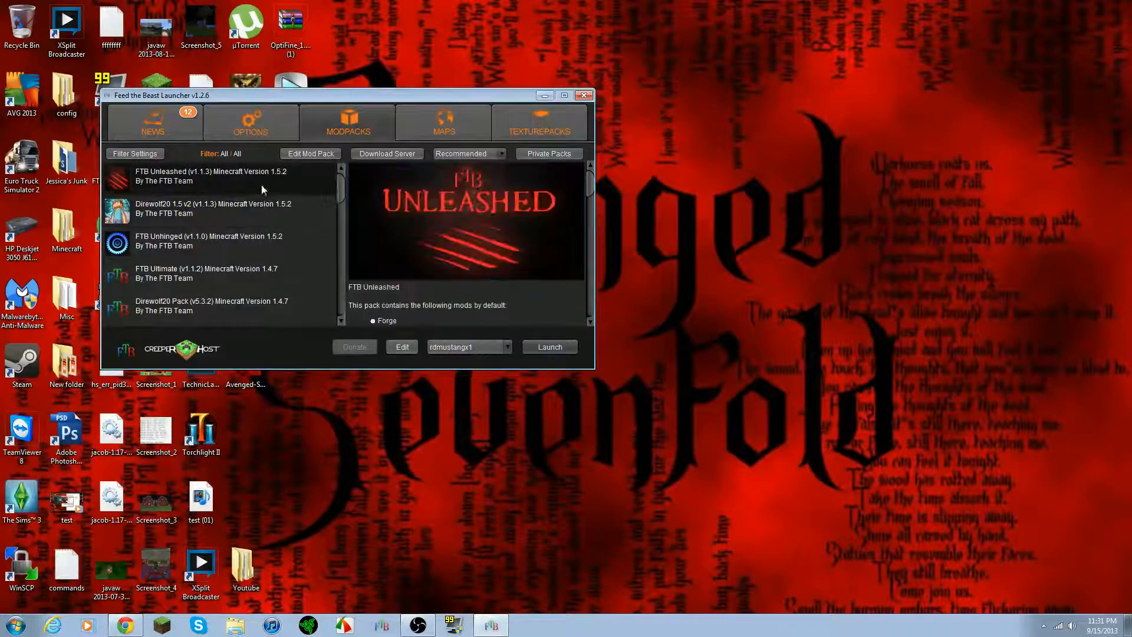
pyautogui.scroll(-3)
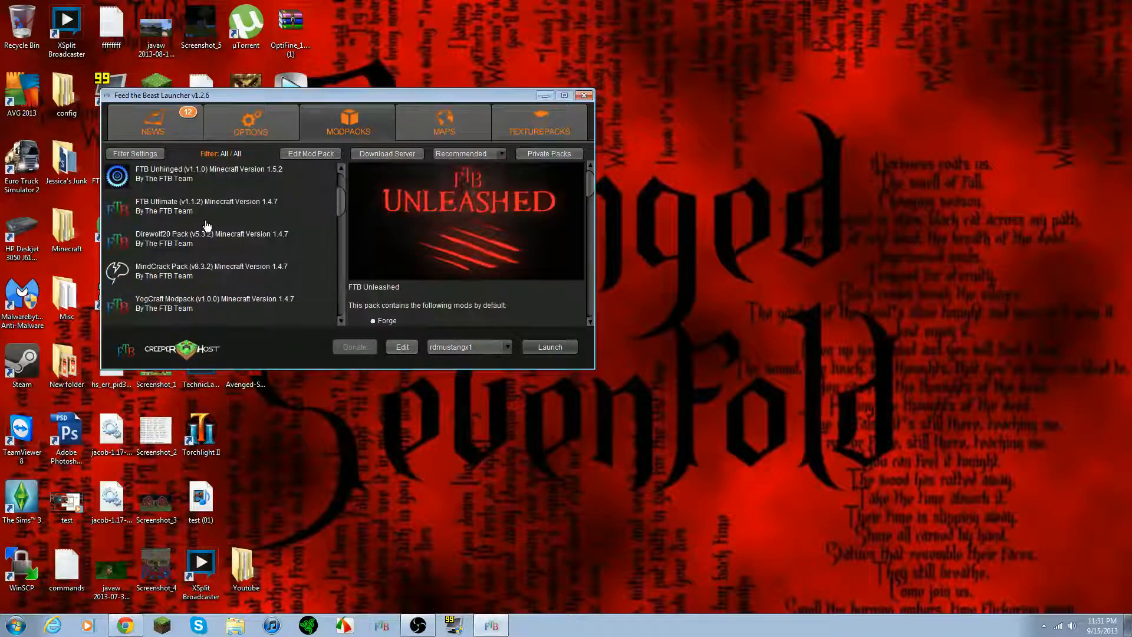
pyautogui.click(210, 208)
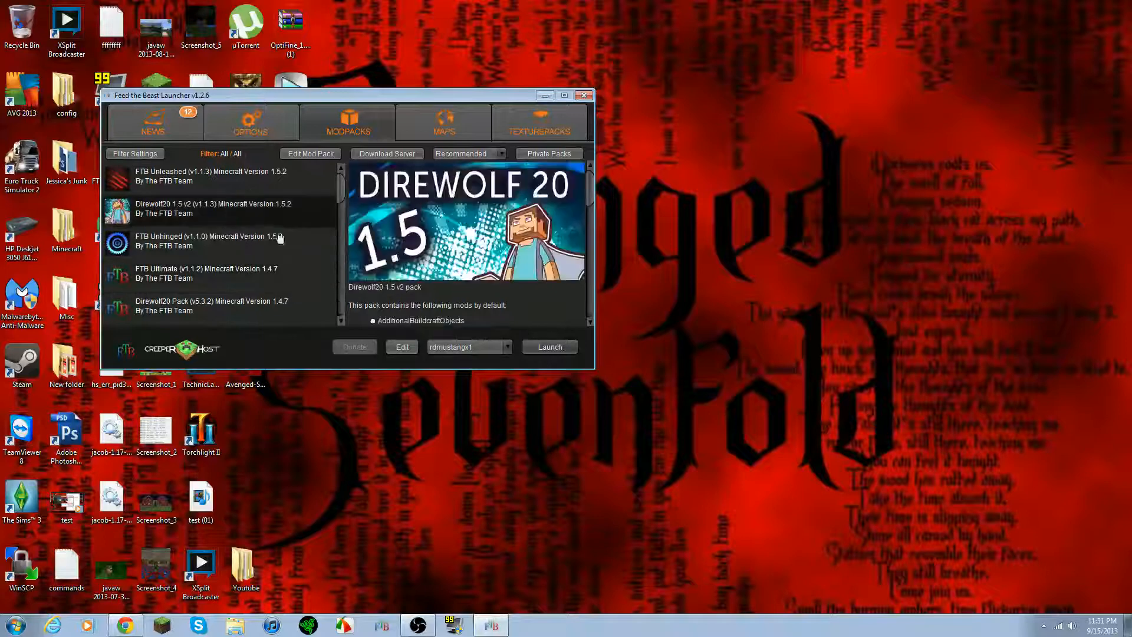
pyautogui.moveTo(1050, 138)
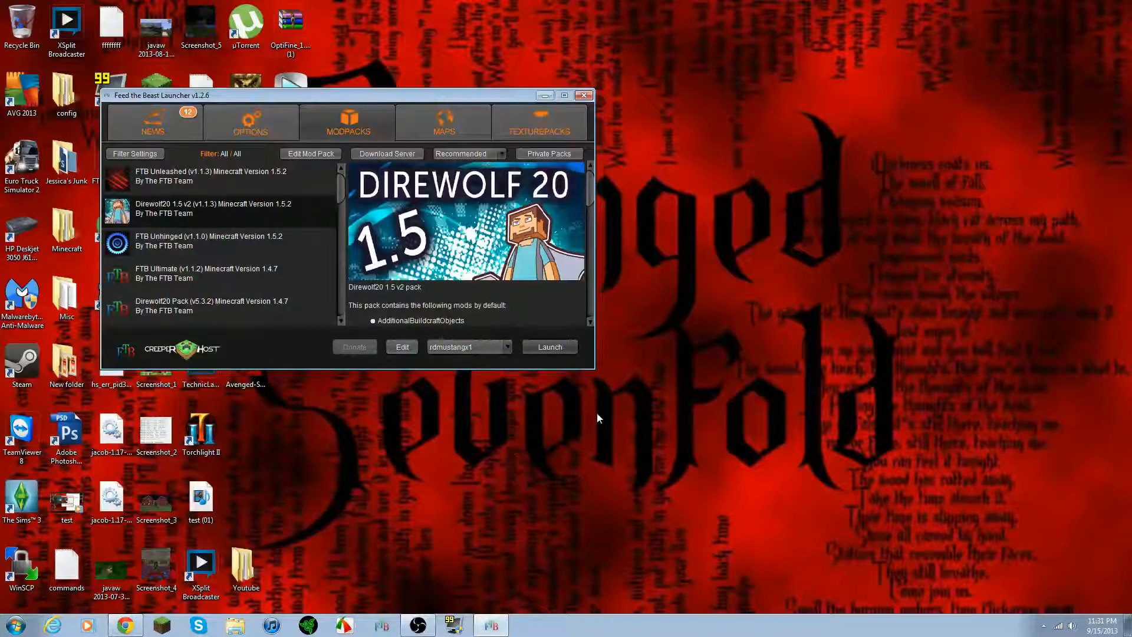
pyautogui.moveTo(657, 373)
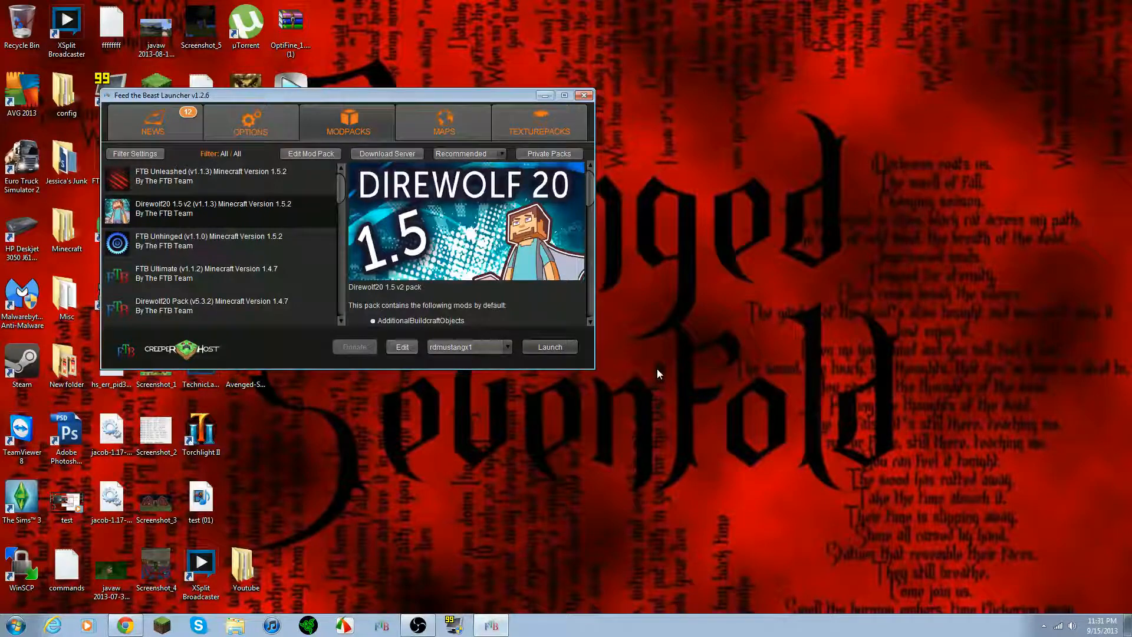
pyautogui.moveTo(655, 368)
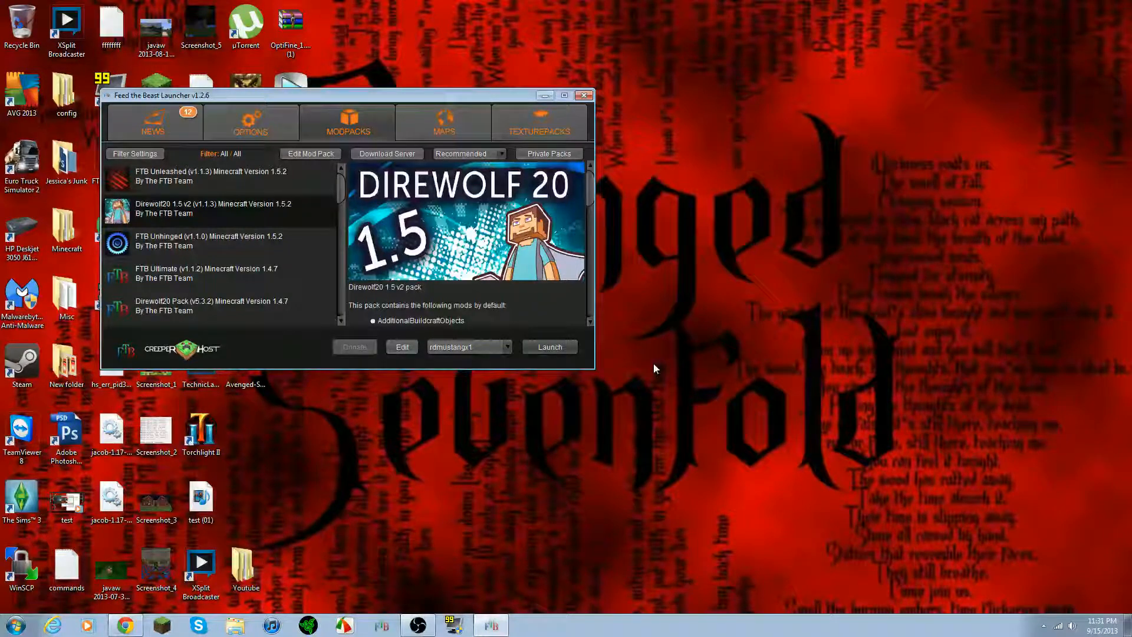